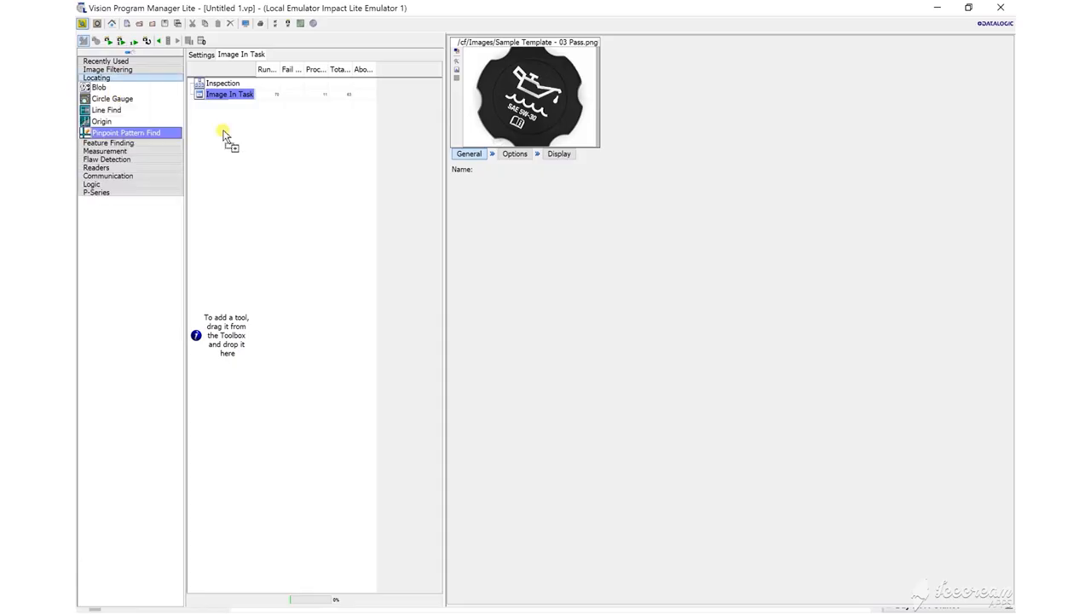
Step: Add Pinpoint Pattern Find to the image task and show the Green Red Spot parameters
{"action": "left_click_drag", "start_coordinate": [126, 133], "coordinate": [230, 105]}
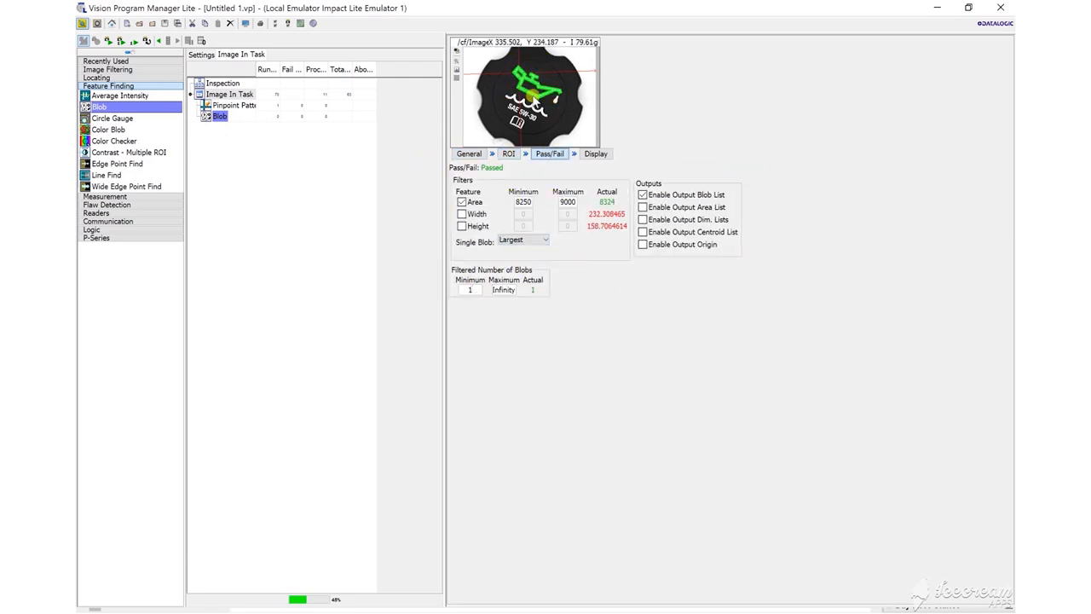
{"action": "left_click", "coordinate": [242, 150]}
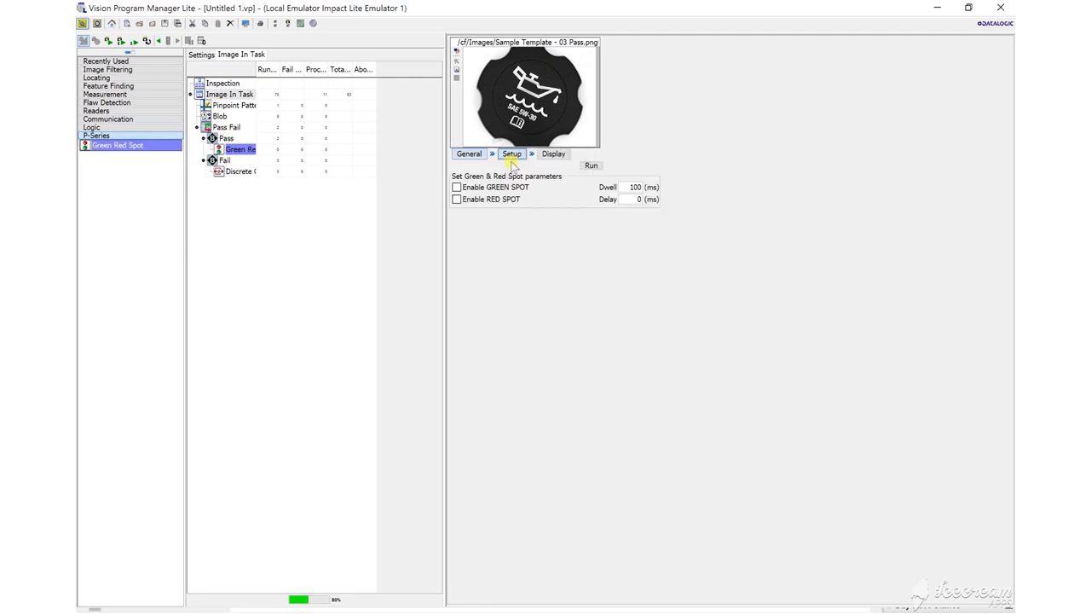